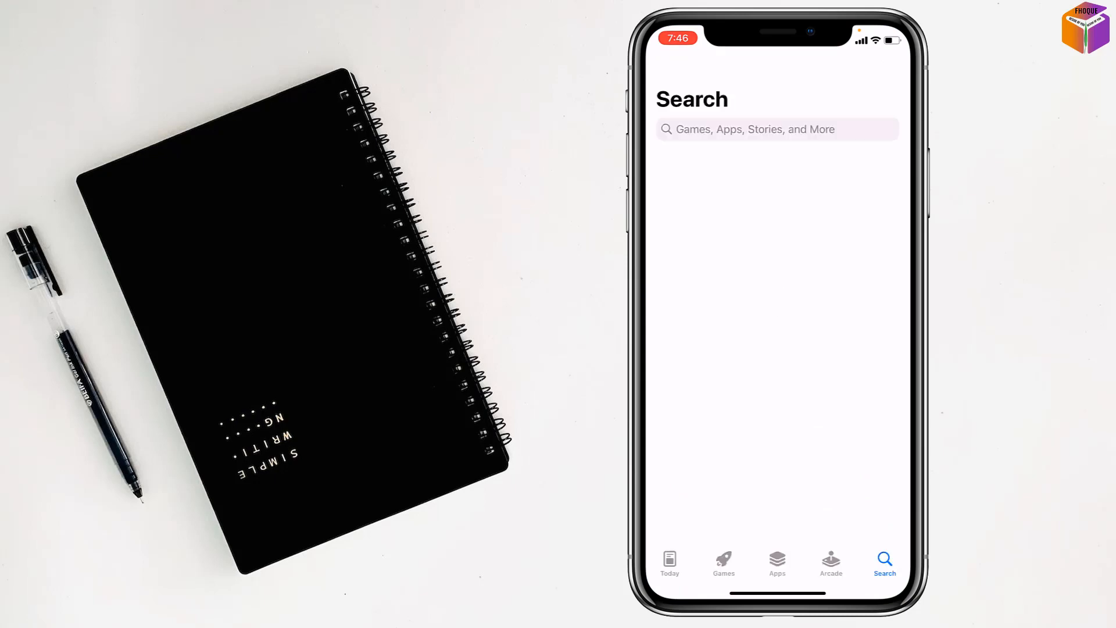
Step: Search the App Store for "battery and" to surface the battery and charger test suggestion
{"action": "left_click", "coordinate": [748, 129]}
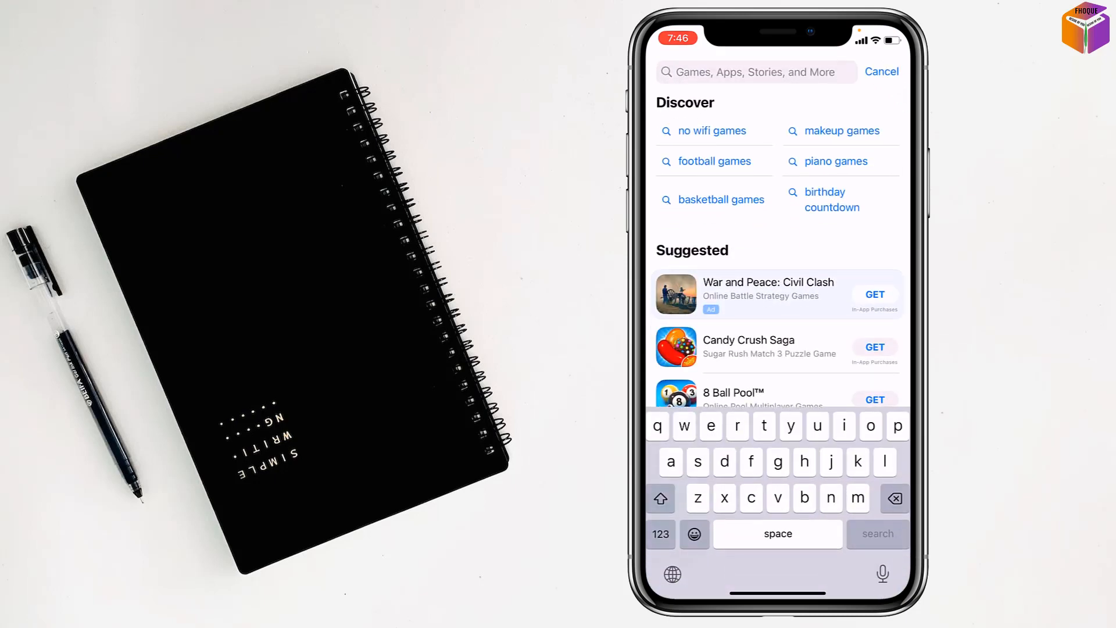
{"action": "type", "text": "battery"}
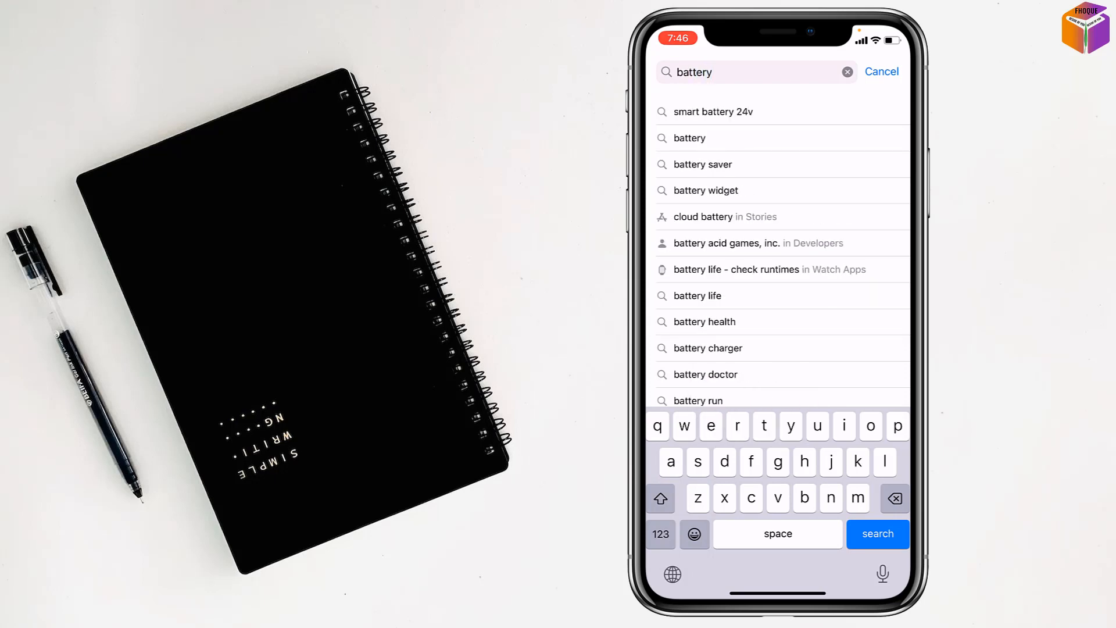
{"action": "type", "text": "and"}
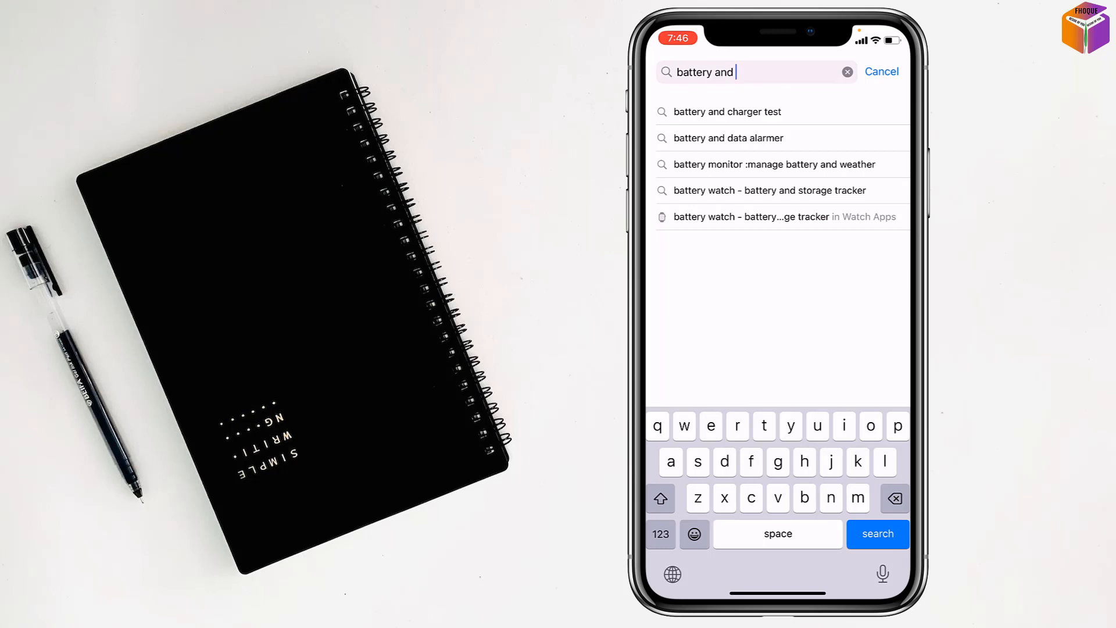
Step: Install Battery & charger test from the suggestion and launch it to its Bluetooth permission prompt
{"action": "left_click", "coordinate": [728, 112]}
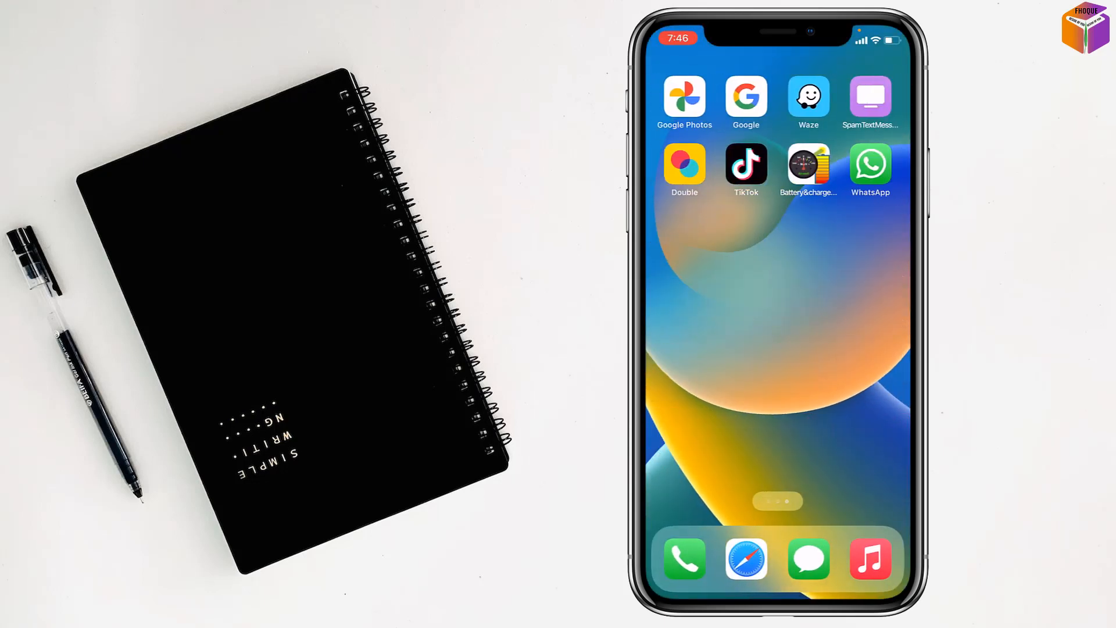
{"action": "left_click", "coordinate": [808, 163]}
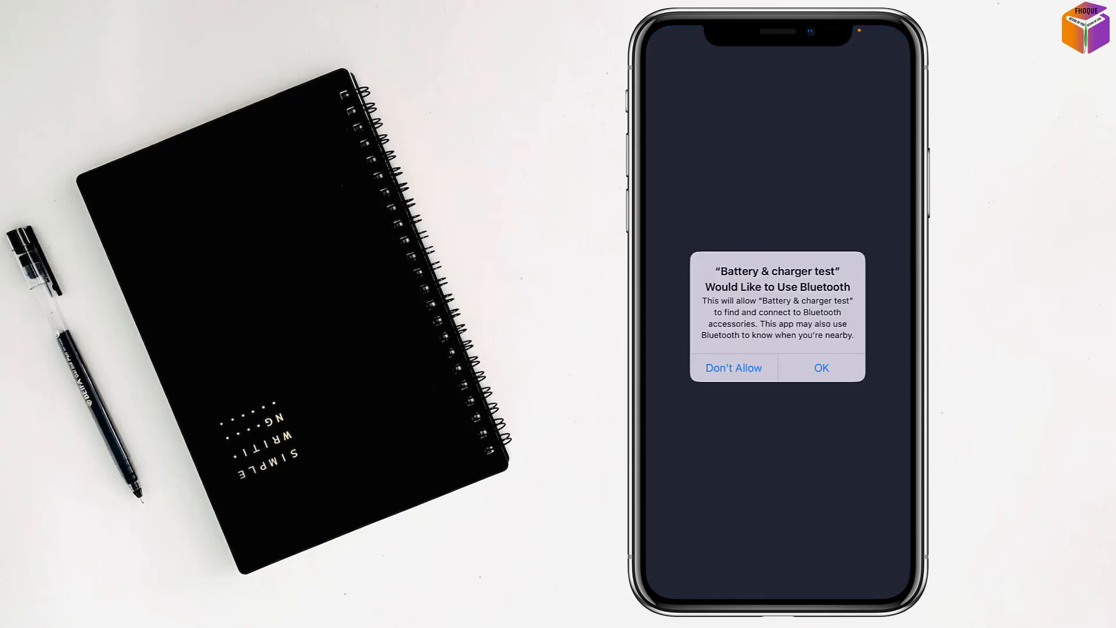